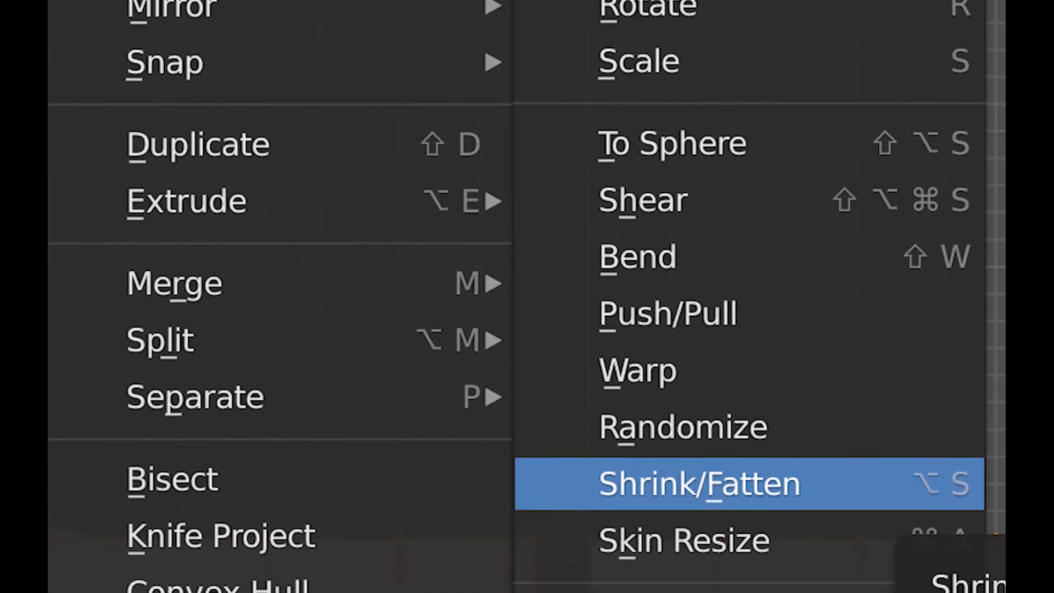
# Start Shrink/Fatten on Suzanne, cancel it, then switch to editing the four Push/Pull planes.
pyautogui.click(699, 483)
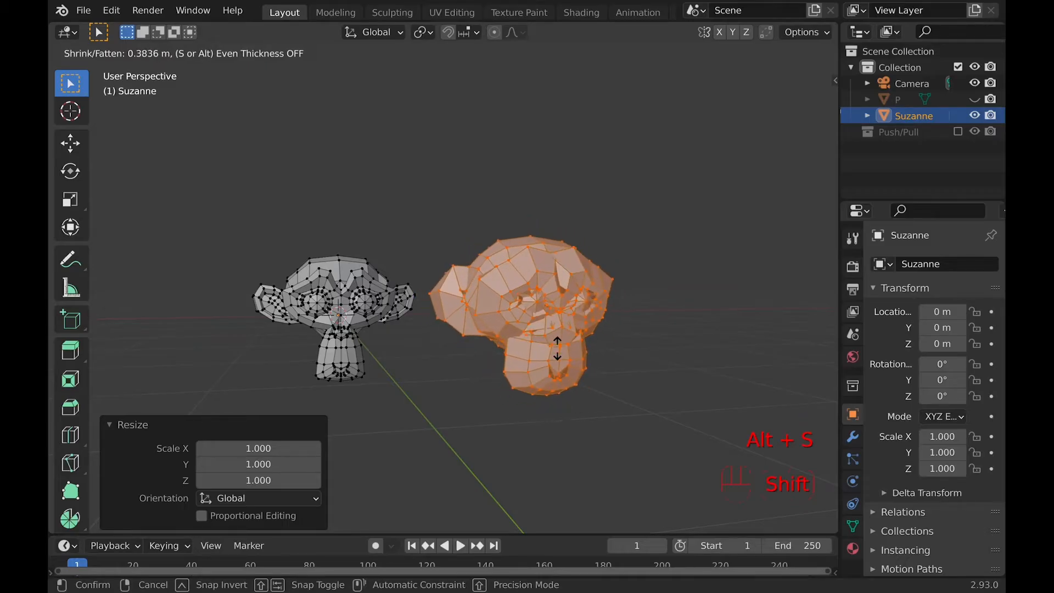
pyautogui.moveTo(533, 403)
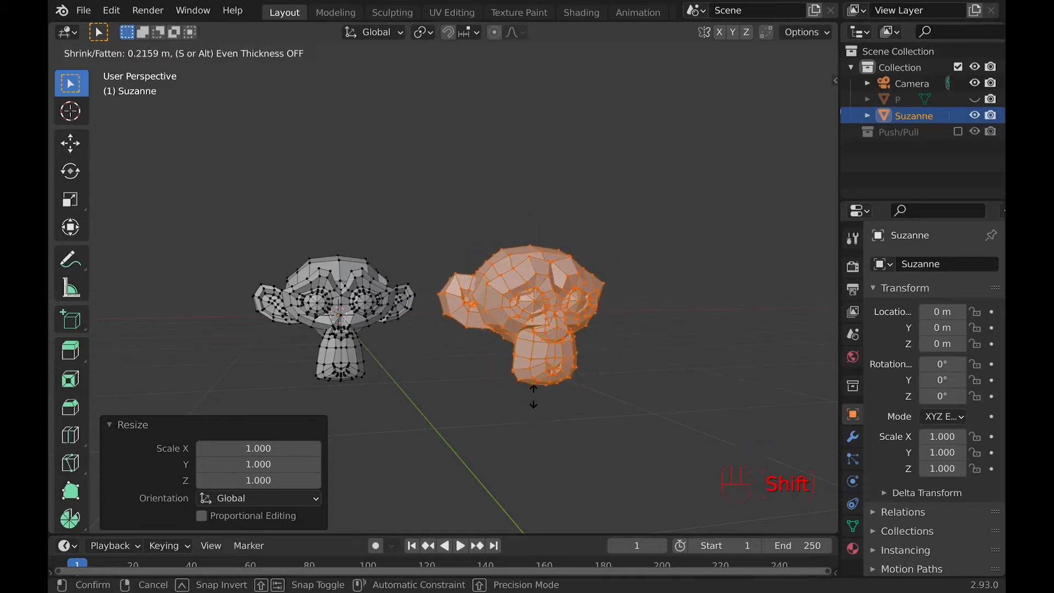
pyautogui.press('s')
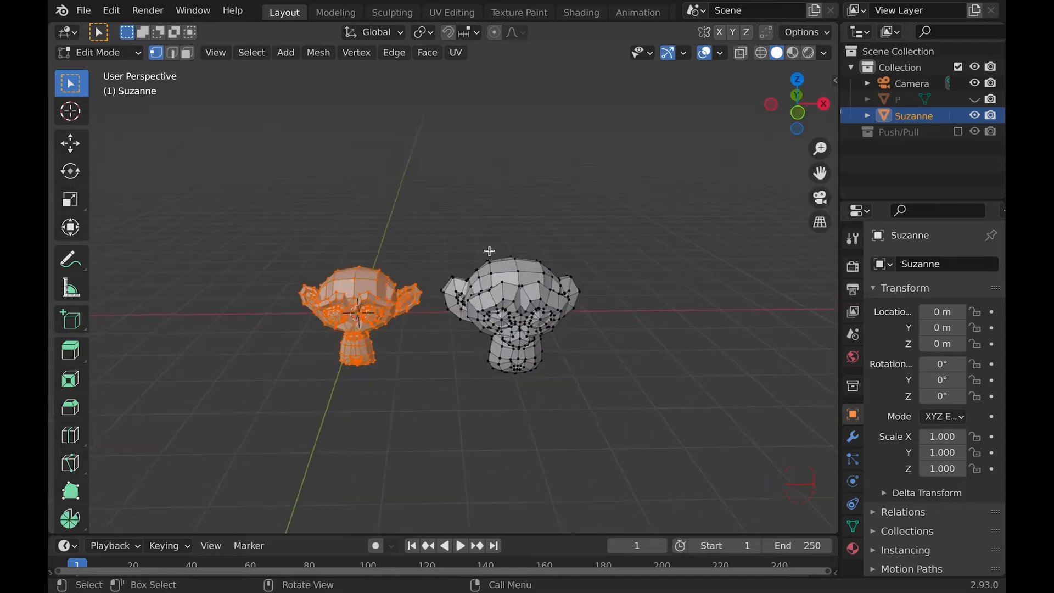
pyautogui.press('Tab')
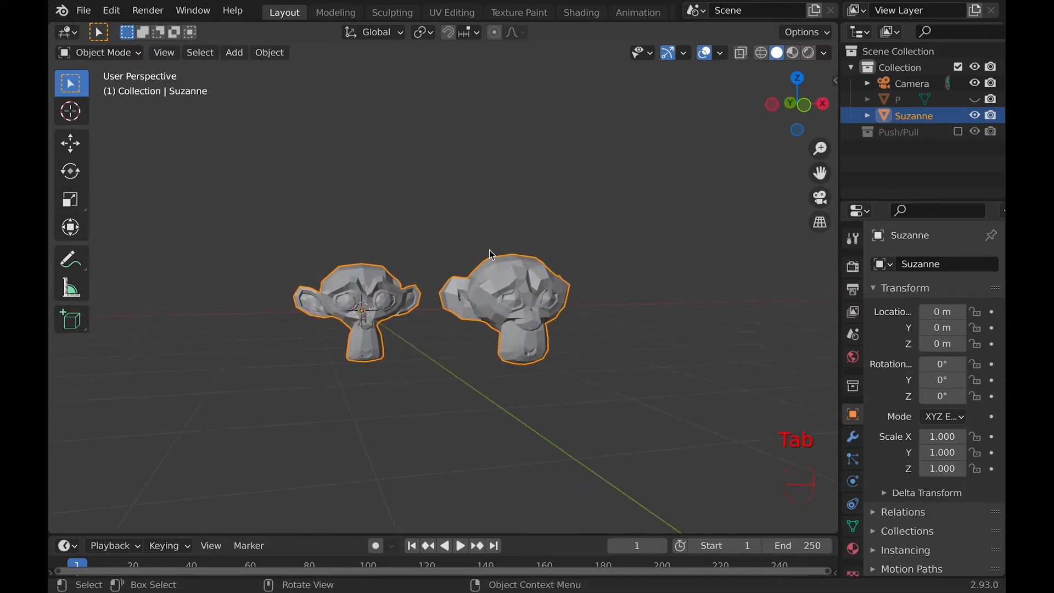
pyautogui.press('Tab')
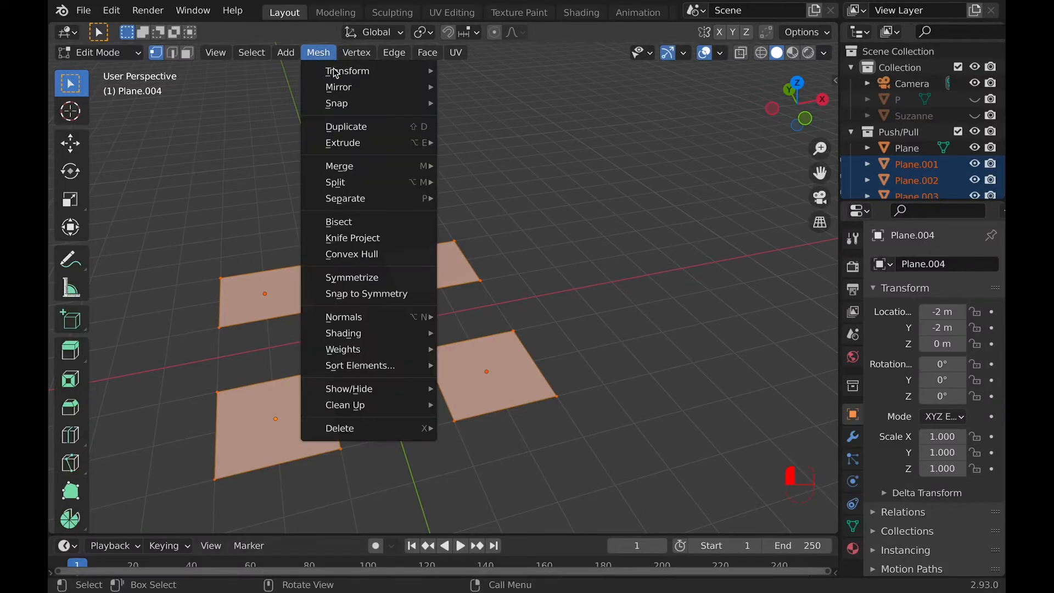
# Return the planes to Object Mode, keeping them selected.
pyautogui.press('Tab')
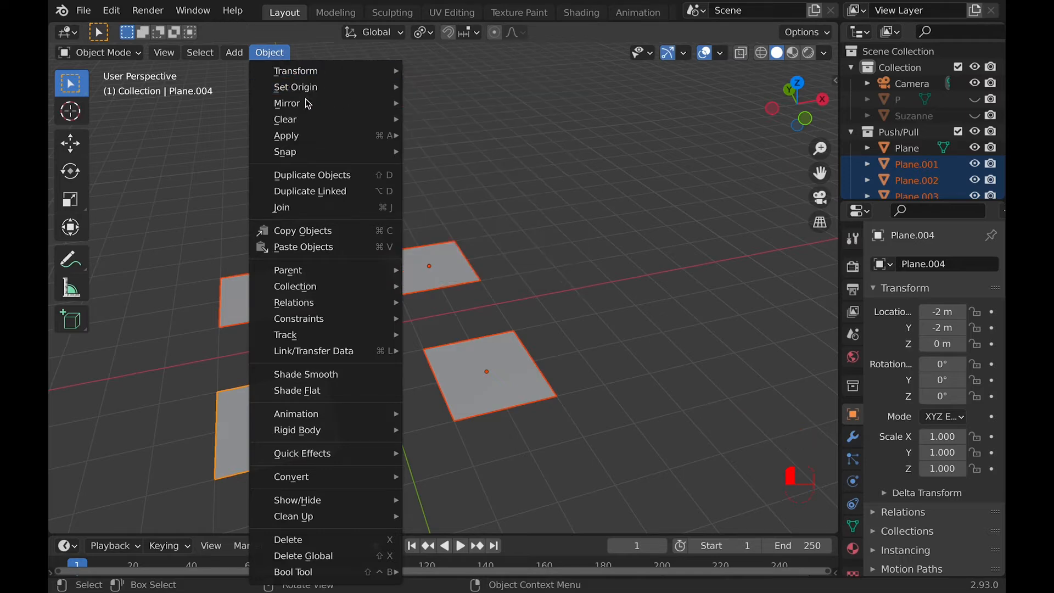
pyautogui.moveTo(295, 70)
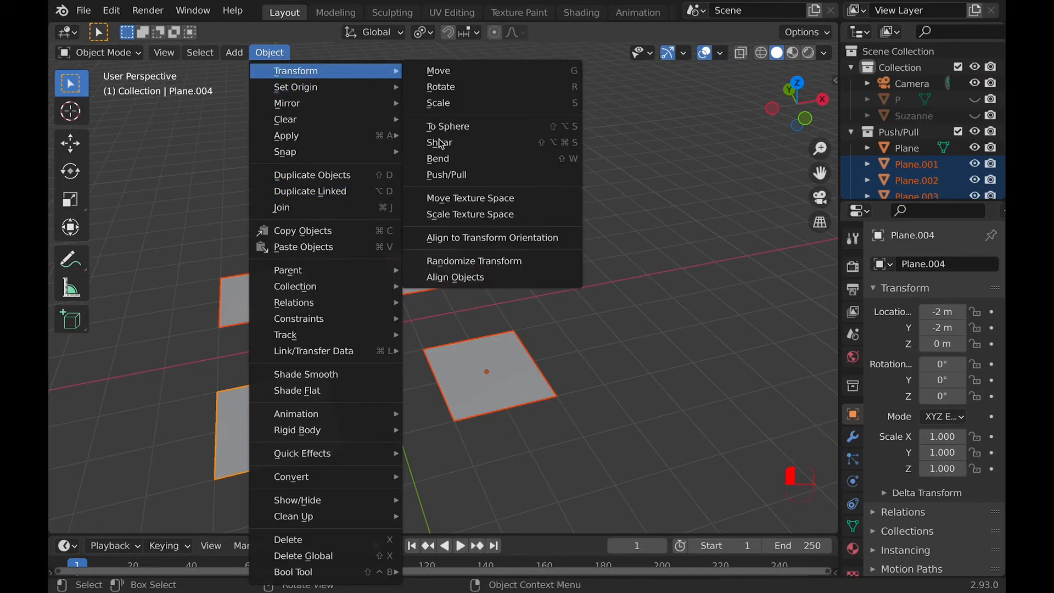
# Push/Pull the four planes inward by about 0.97, then view the pivot point choices.
pyautogui.click(447, 175)
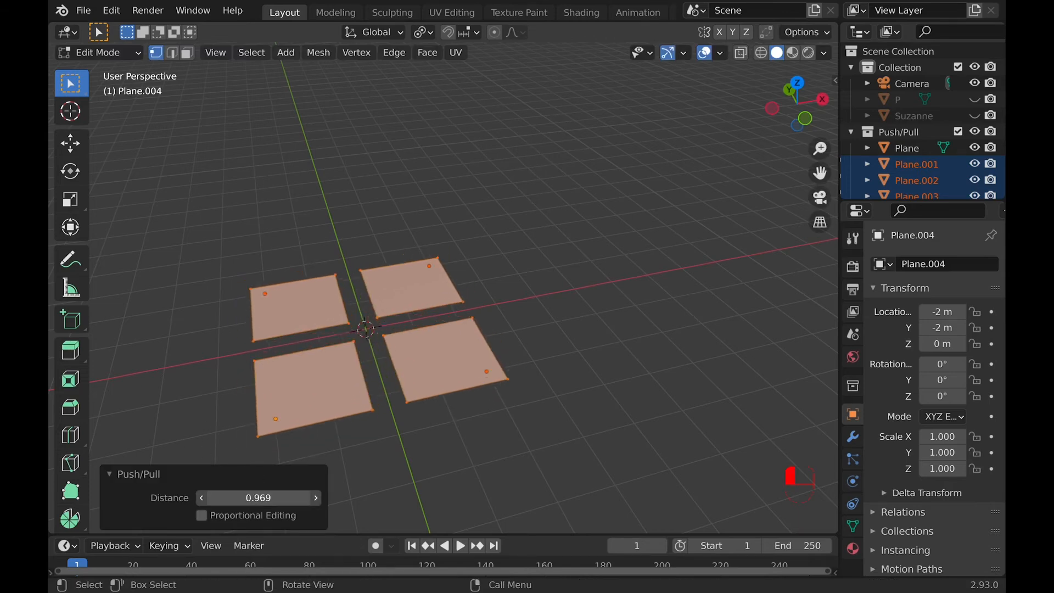
pyautogui.click(419, 32)
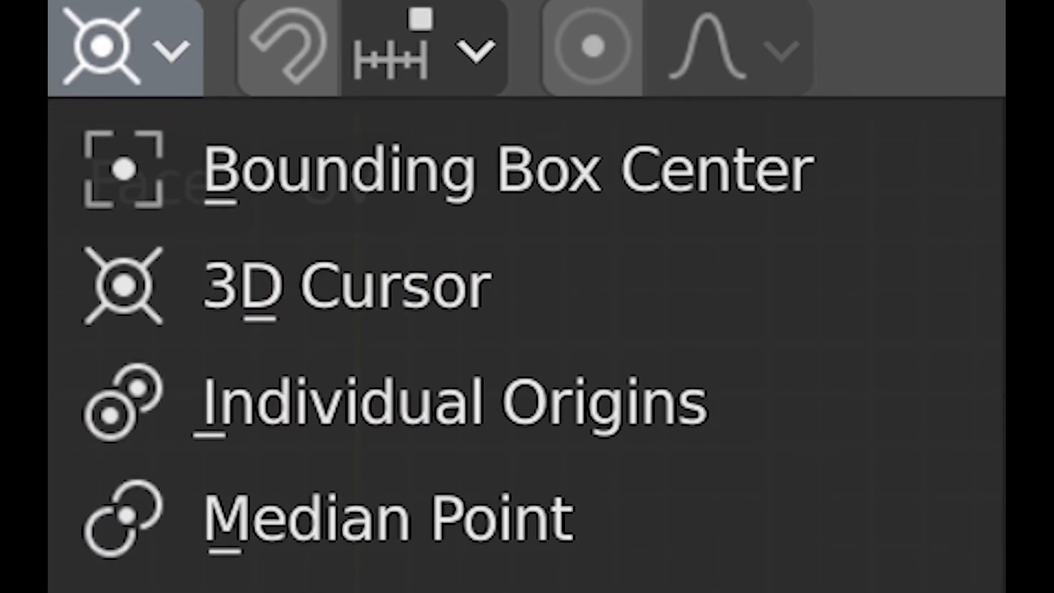